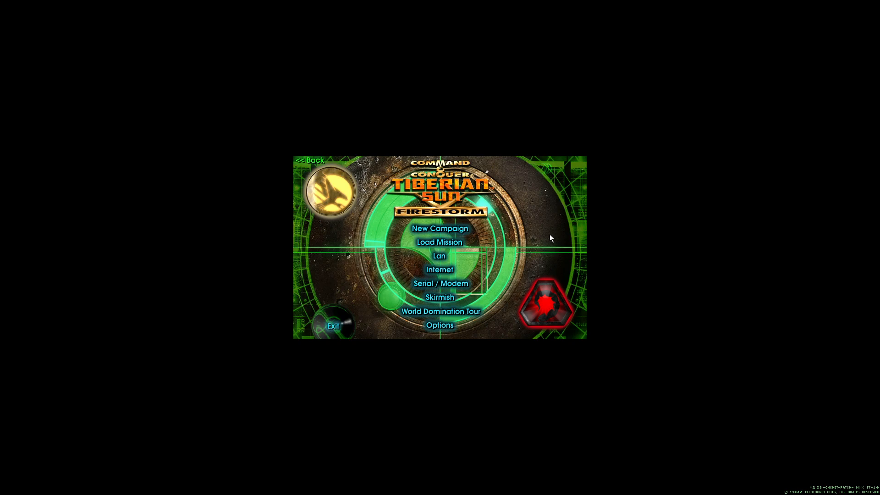
mouse_move(440, 229)
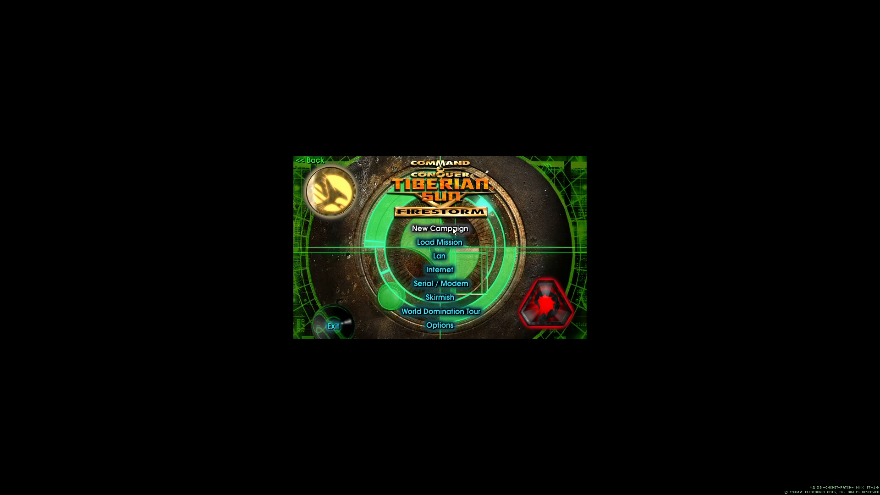
Step: Start a new campaign from the main menu, bringing up the GDI and Nod act choices
click(441, 229)
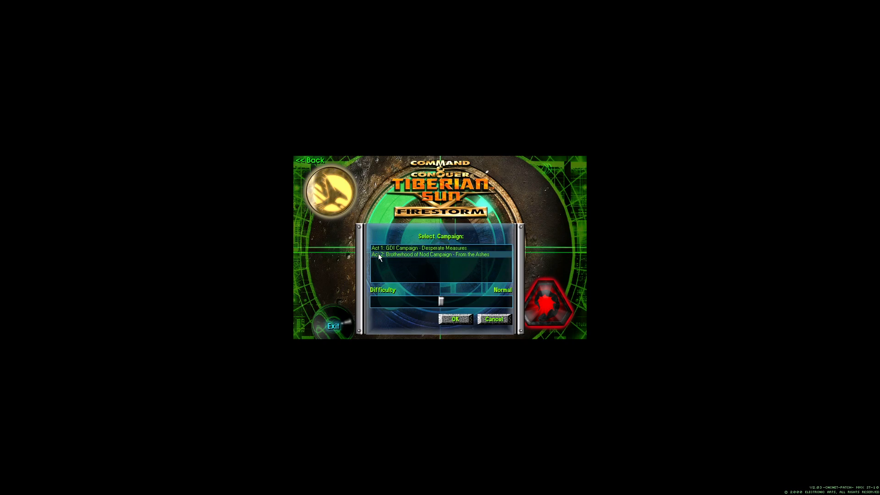
mouse_move(455, 287)
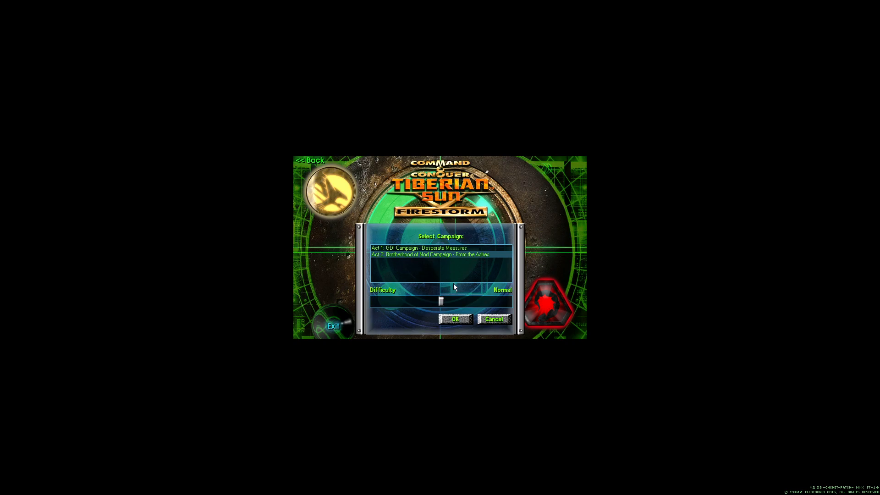
mouse_move(438, 332)
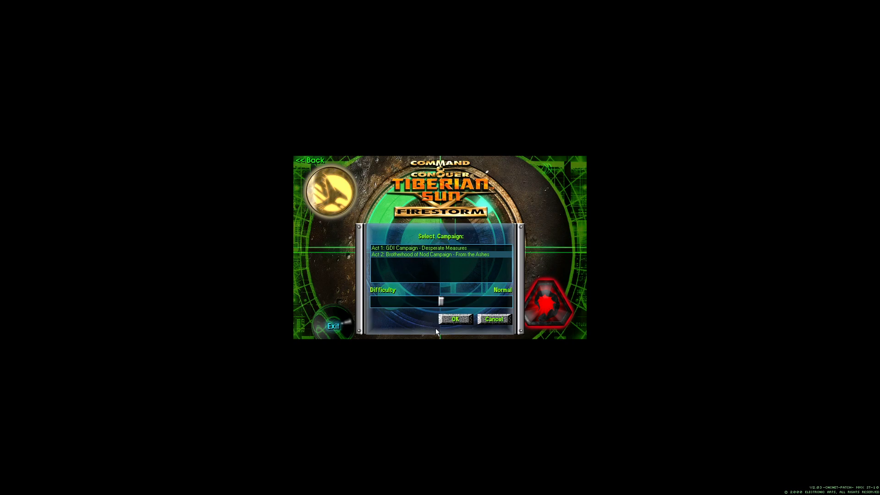
mouse_move(452, 321)
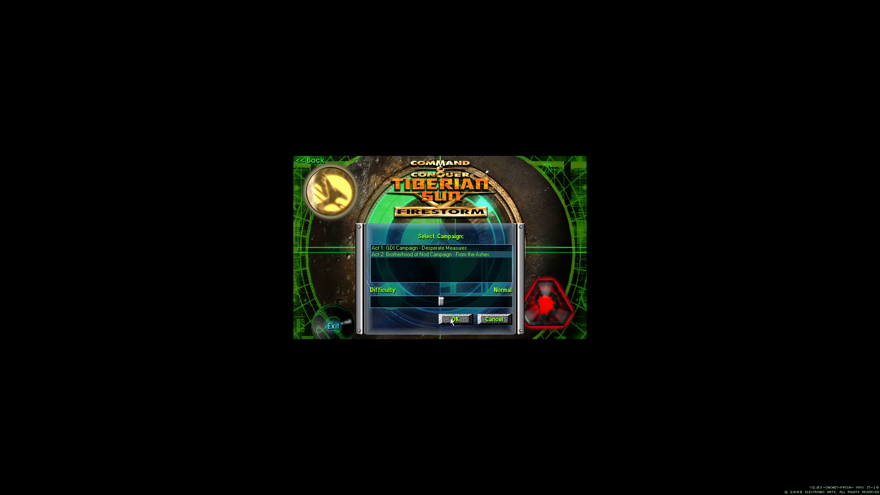
click(455, 320)
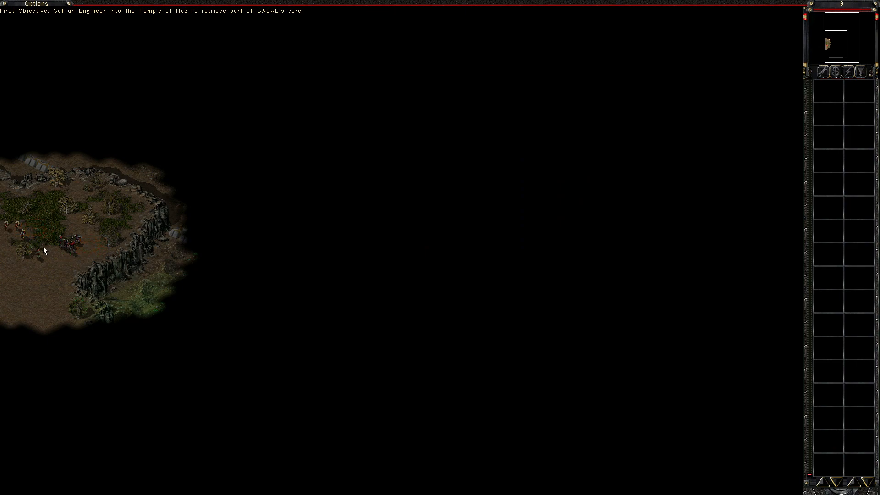
Step: Select the starting infantry squad and send it south through the clearing and down the valley
click(51, 309)
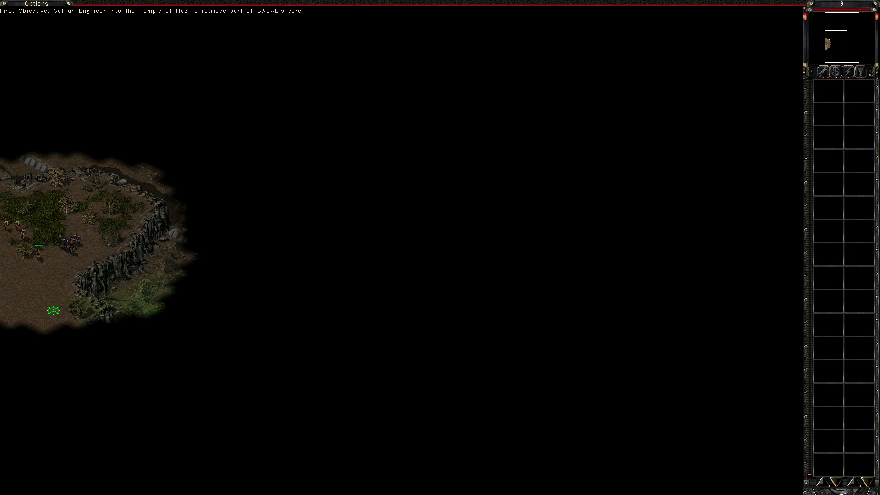
click(48, 294)
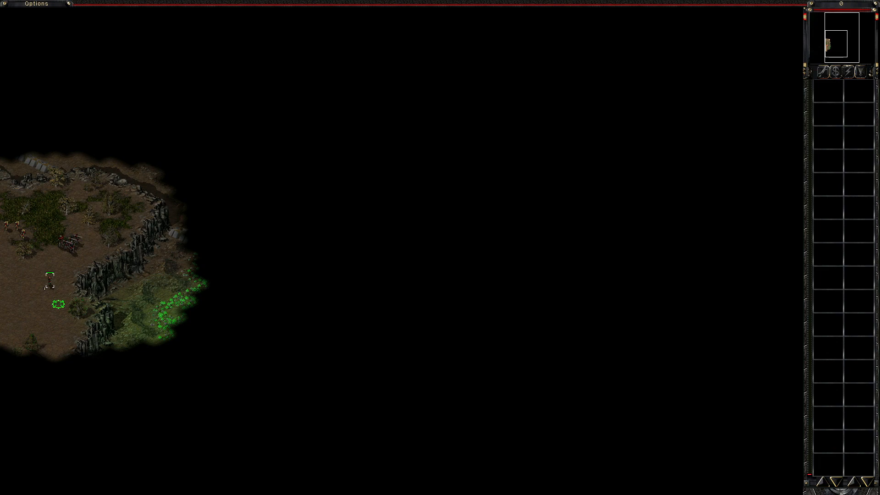
click(60, 349)
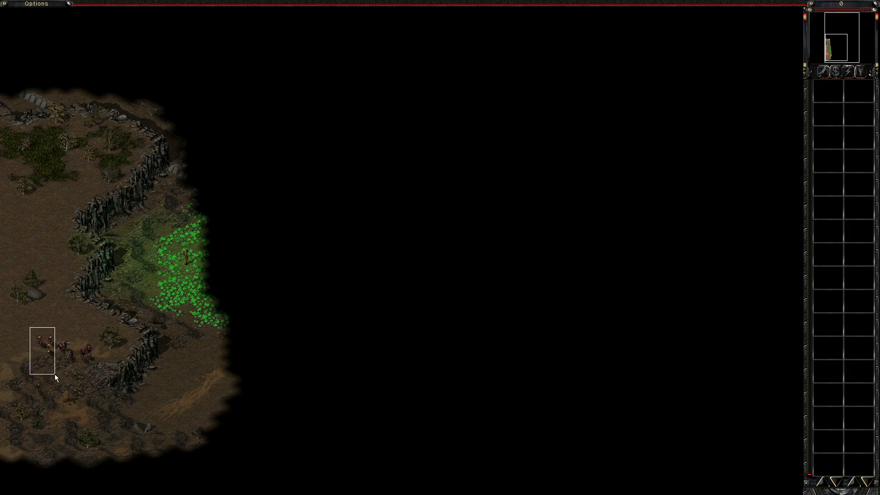
Step: Send the squad east toward the dirt road leading to the walled structure
click(45, 342)
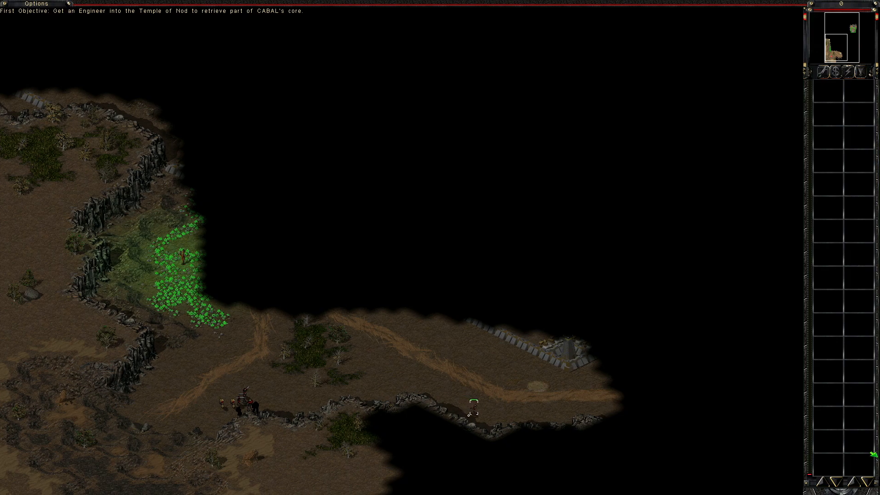
scroll(down, 3)
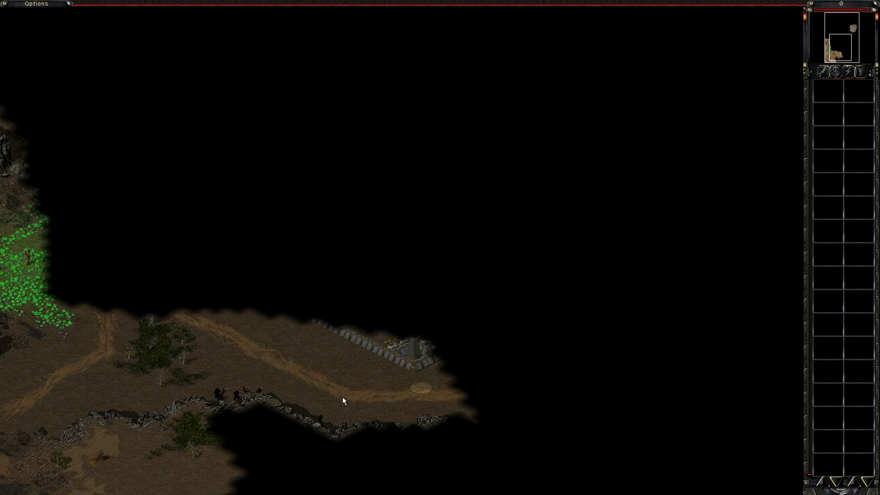
mouse_move(394, 405)
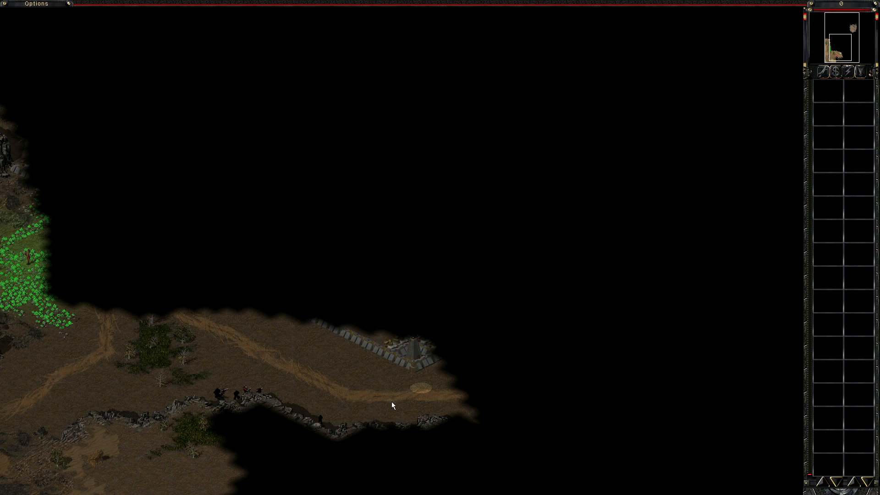
mouse_move(401, 399)
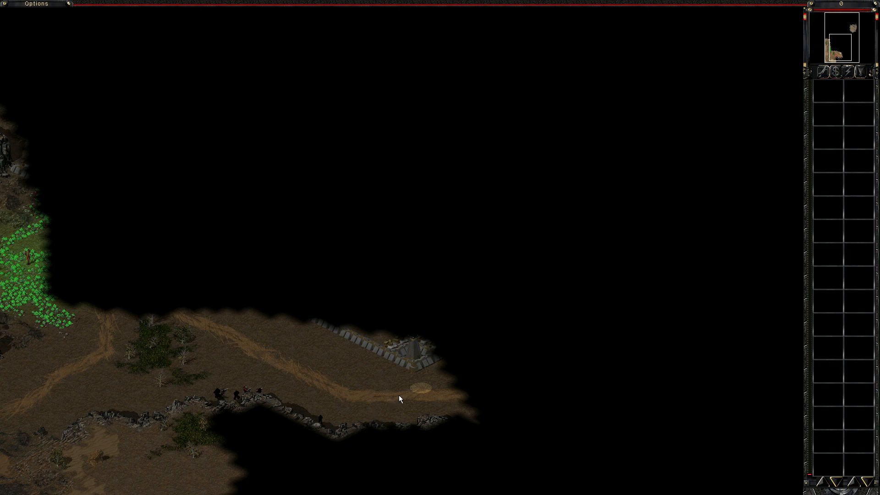
mouse_move(399, 380)
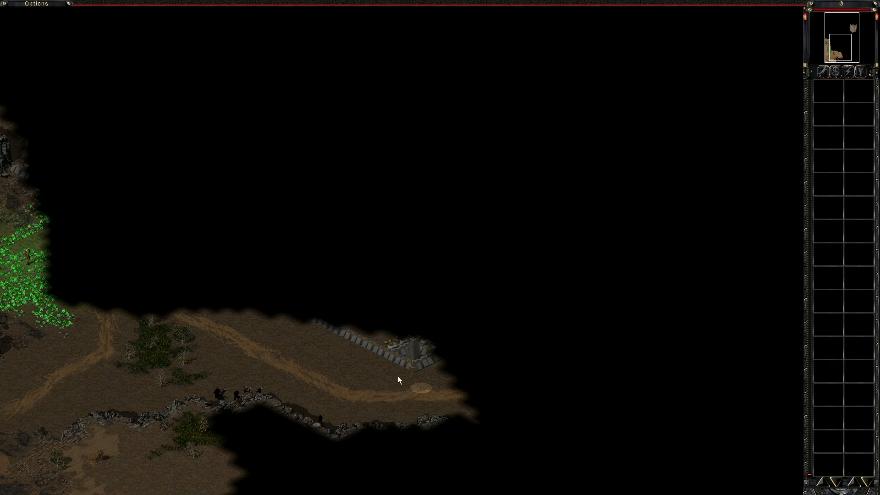
mouse_move(453, 262)
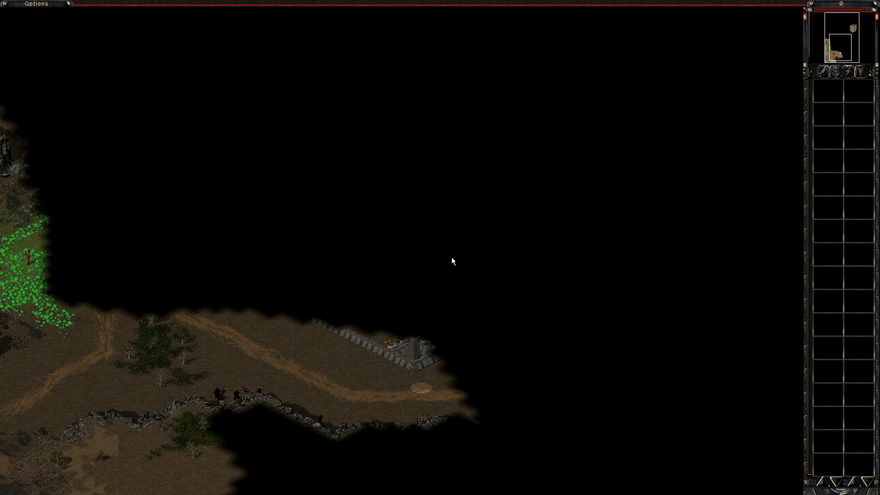
mouse_move(337, 347)
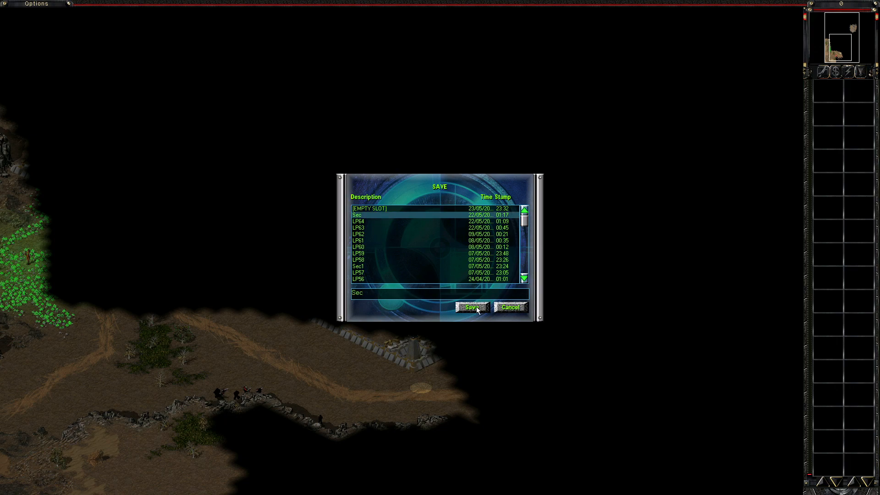
Step: Save the mission over the 'Sec' slot and dismiss the Mission Saved message
click(473, 308)
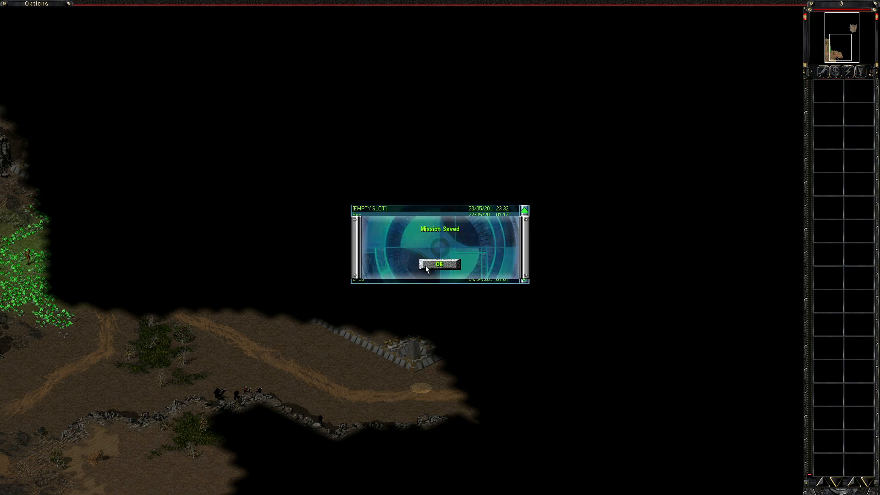
click(439, 264)
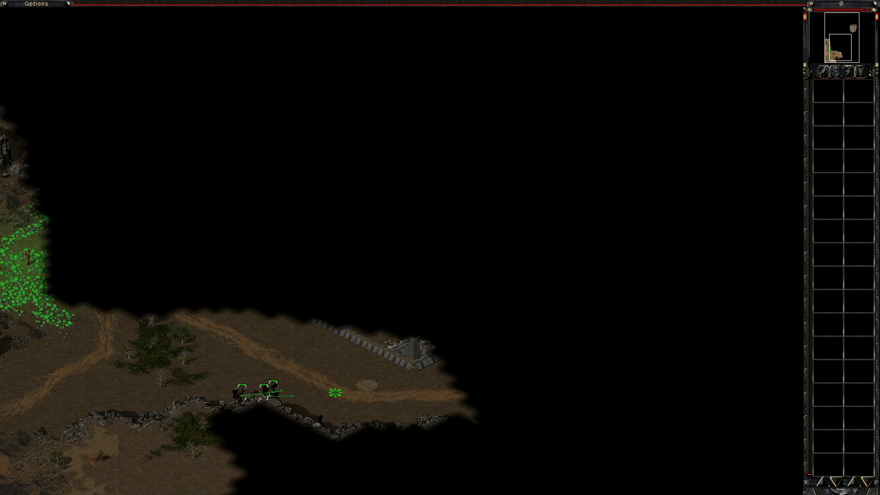
Step: Send the squad east along the ridge road, triggering the CABAL core objective
click(408, 328)
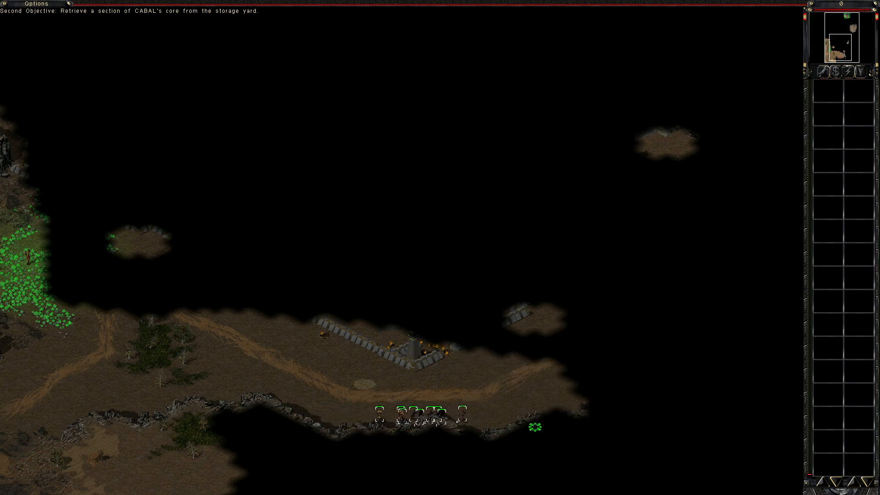
Step: Move the units further east past the green trees toward the shoreline
click(609, 401)
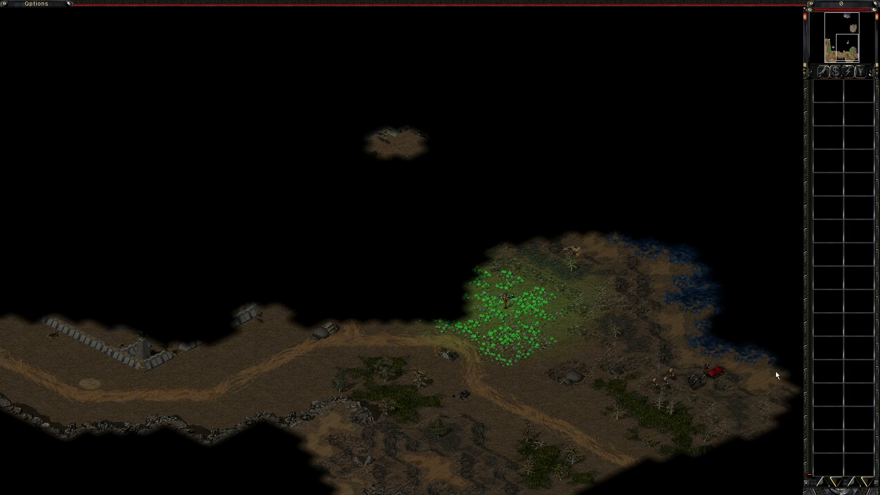
Step: Send the red vehicle north along the shoreline to reveal the crash site and northern island
click(786, 386)
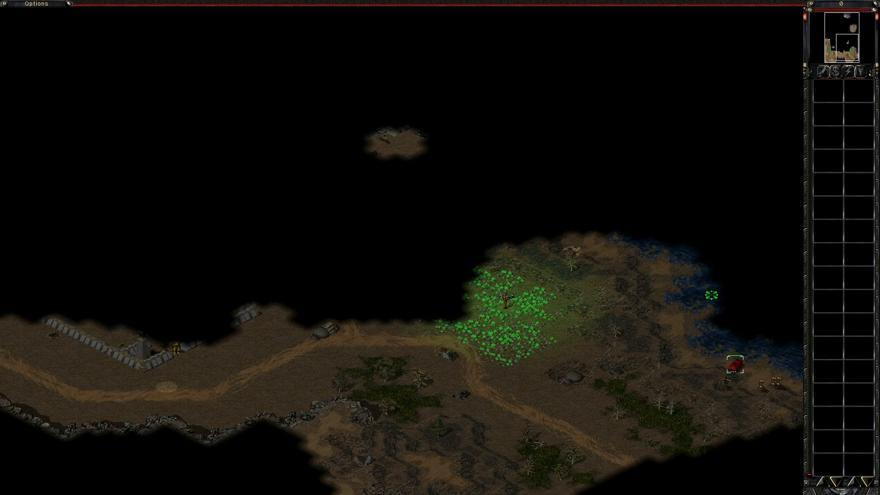
click(767, 240)
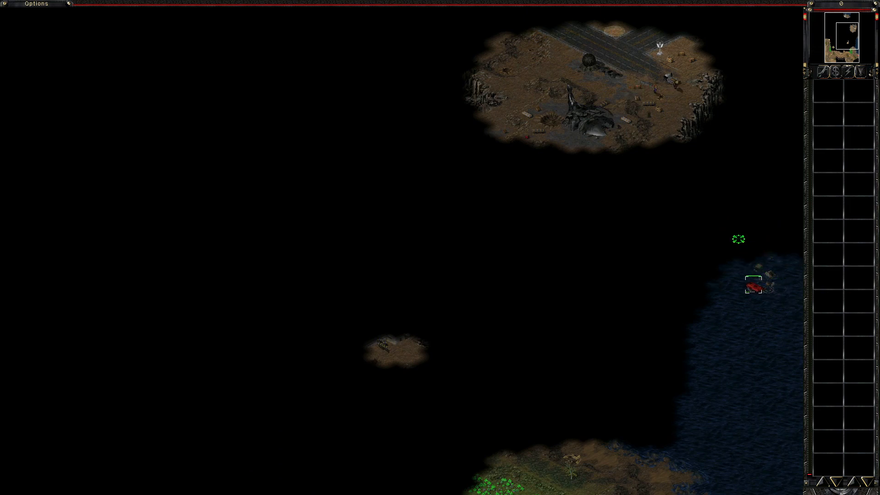
click(723, 215)
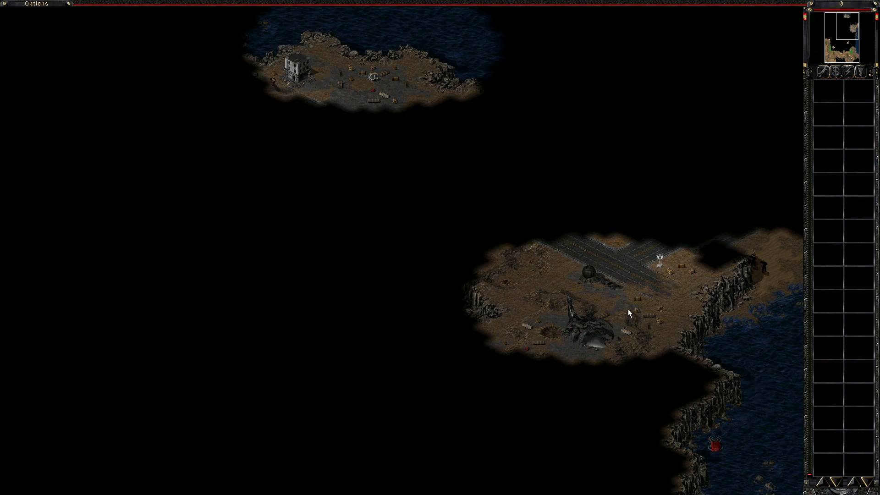
Step: Move the squad north into the storage yard, re-triggering the CABAL core retrieval objective
click(571, 323)
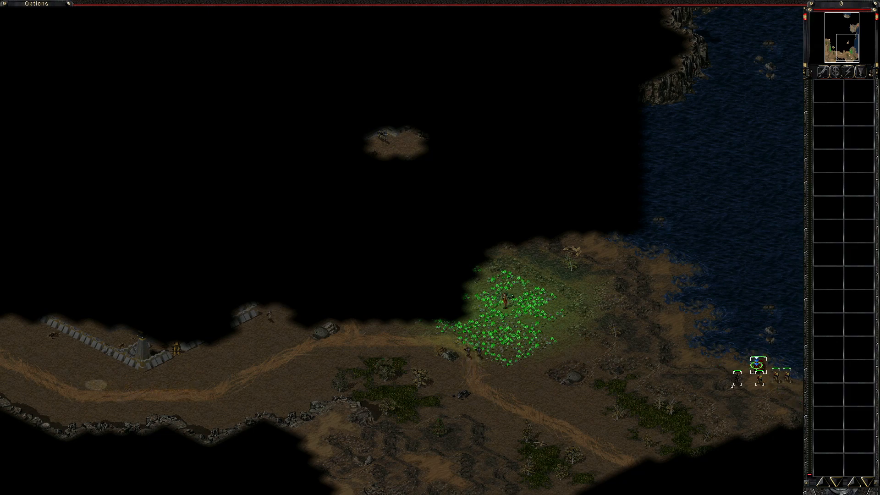
click(764, 368)
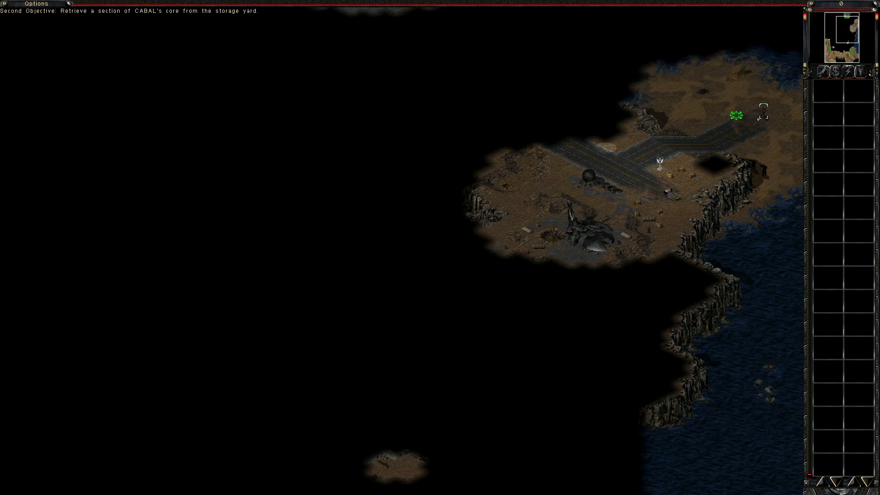
Step: Order the unit west along the paved storage yard road to the crossroads
scroll(up, 3)
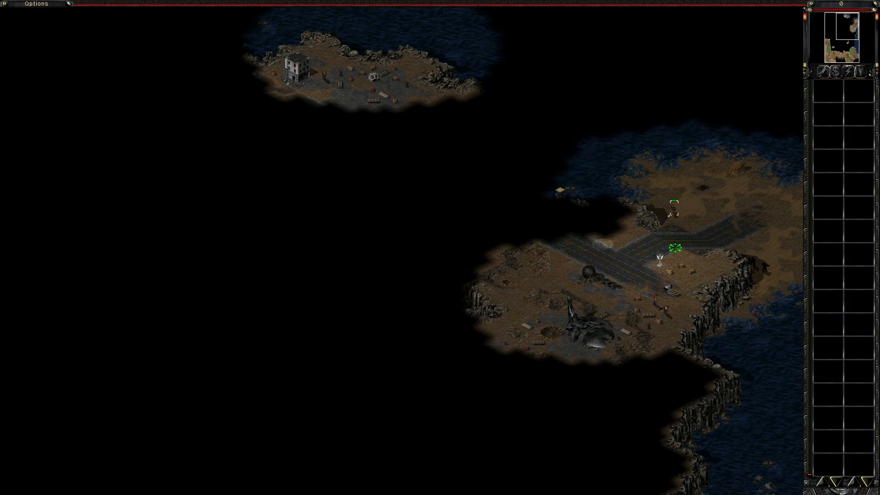
click(615, 271)
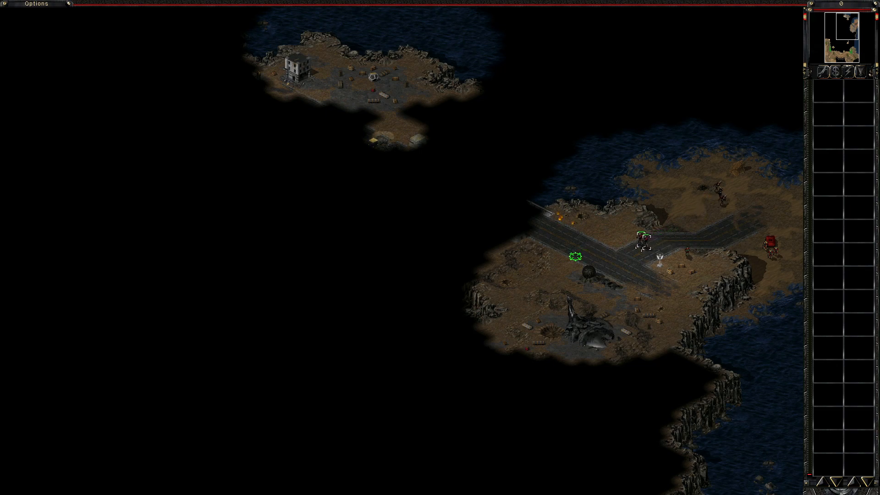
Step: Gather the infantry past the crashed ship onto the storage yard road toward the bridge
click(556, 242)
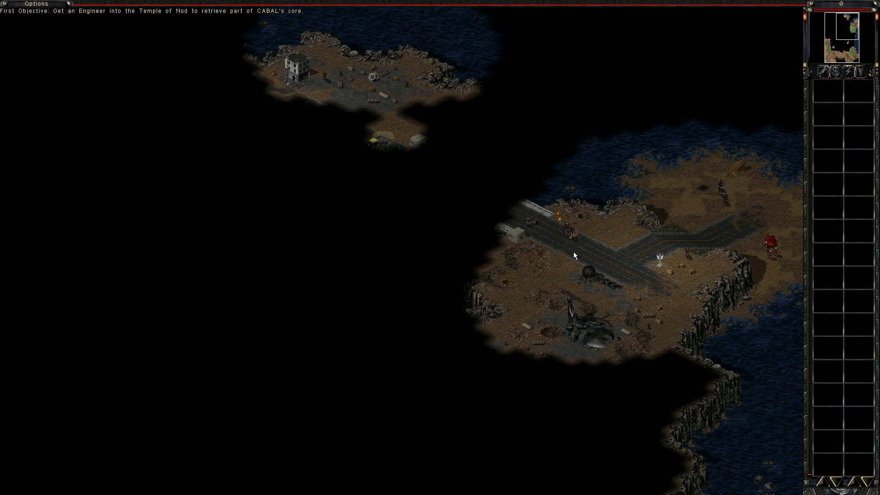
click(616, 305)
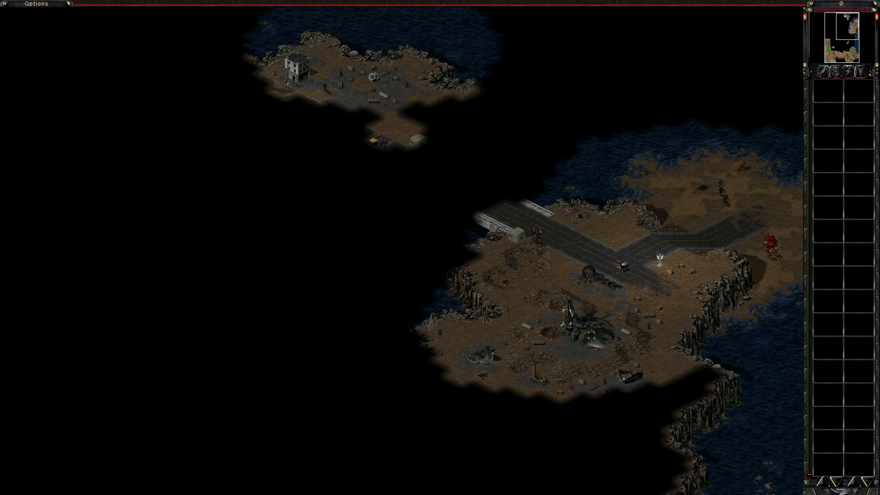
click(557, 273)
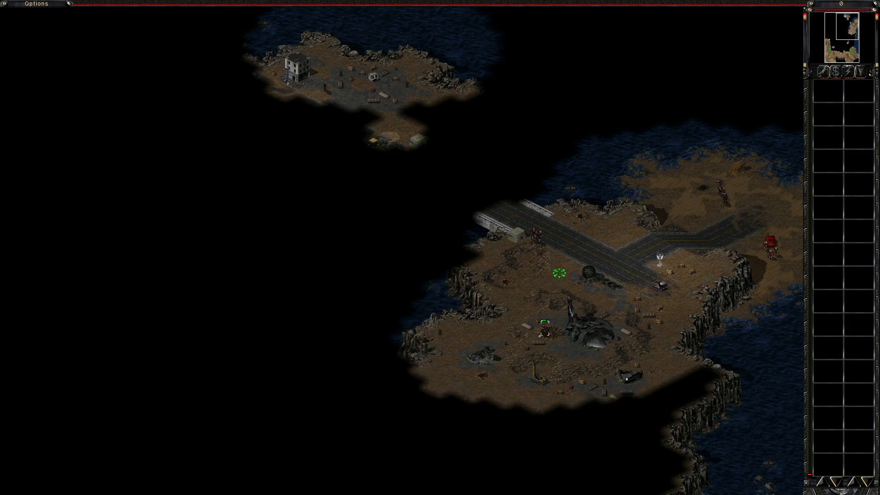
click(539, 377)
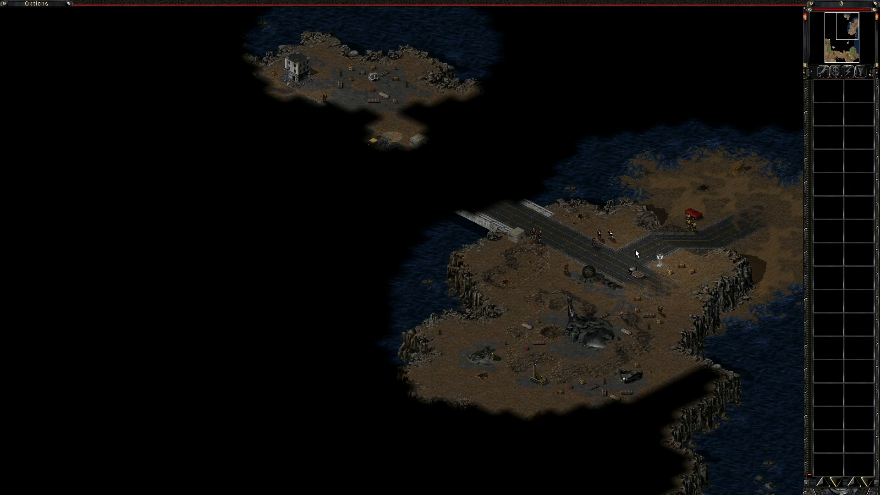
Step: Choose an existing save slot so the overwrite prompt appears
click(593, 247)
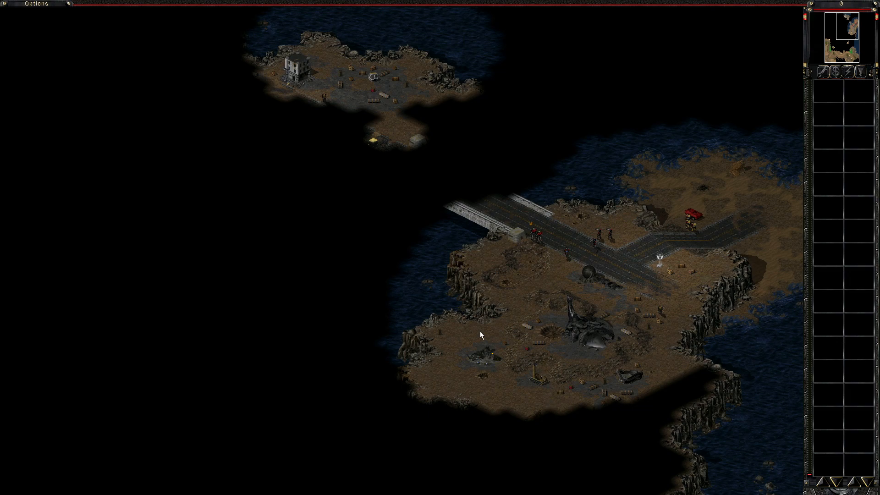
mouse_move(583, 230)
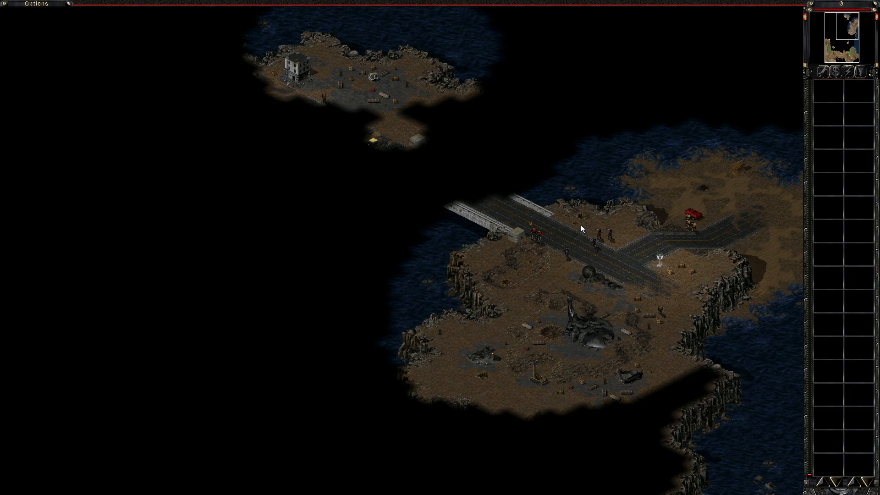
mouse_move(543, 163)
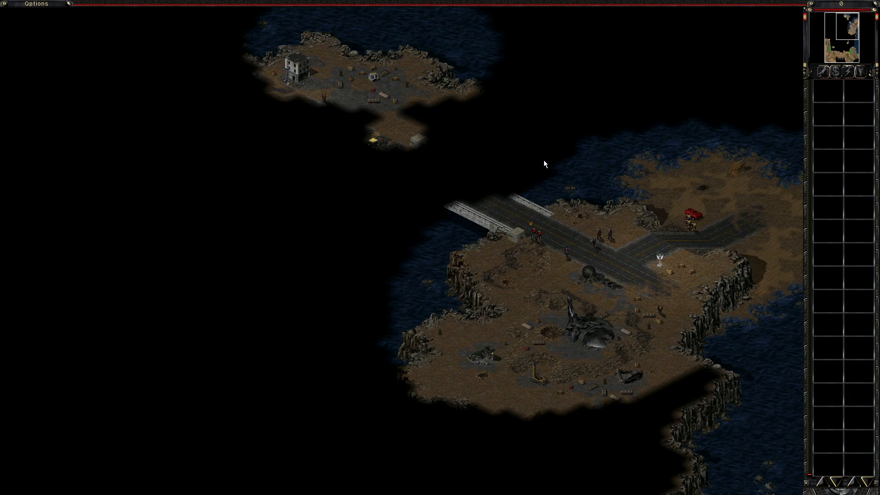
mouse_move(566, 214)
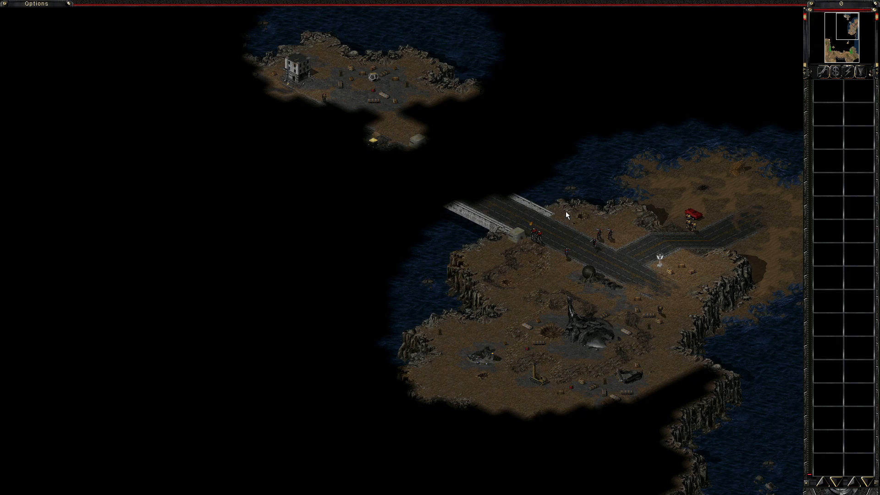
mouse_move(432, 228)
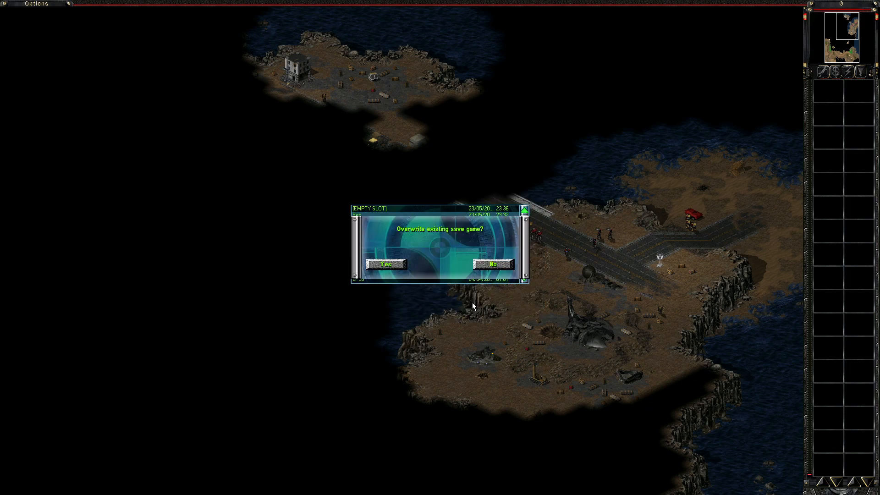
Step: Confirm overwriting the existing save game
click(385, 264)
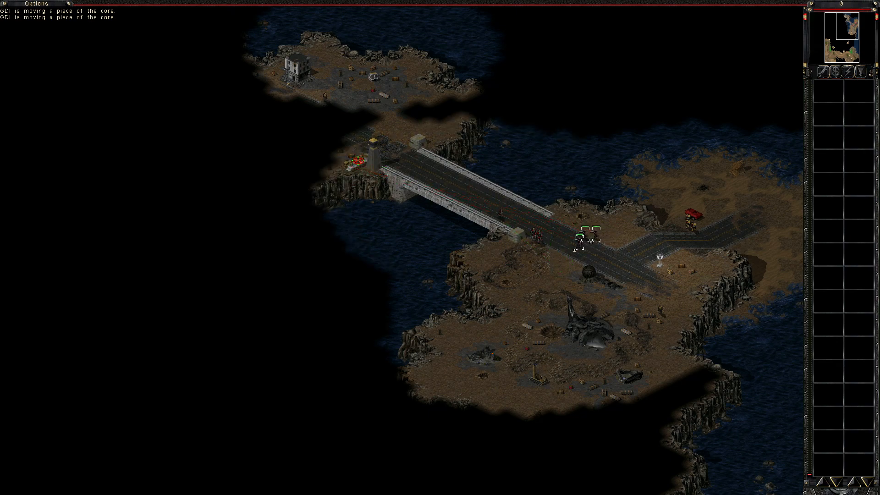
Step: Move the red vehicle and its escort across the bridge onto the northern island
click(346, 138)
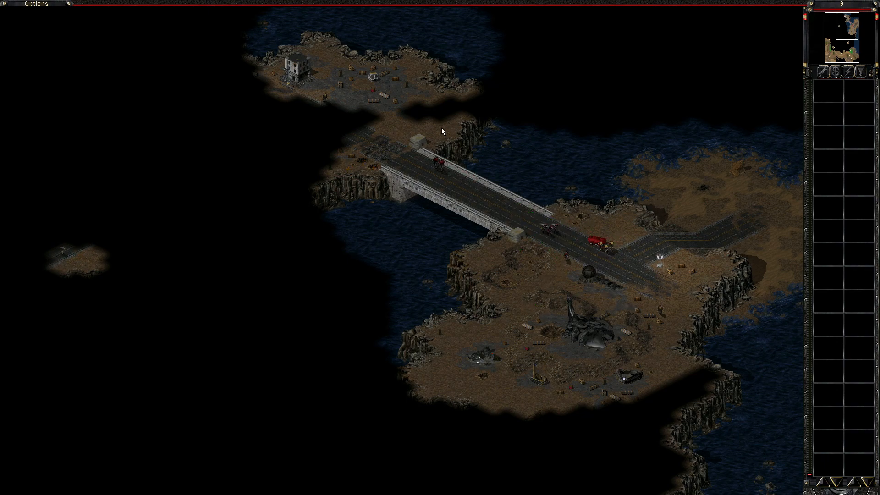
click(317, 106)
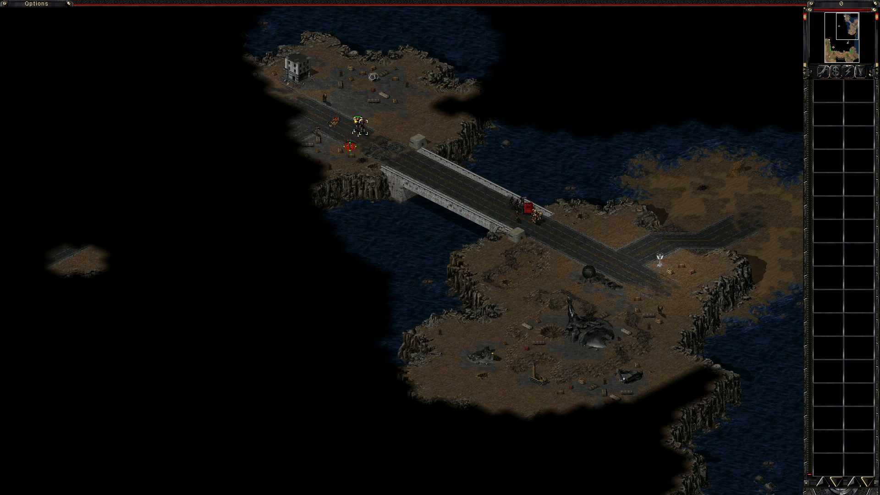
click(368, 88)
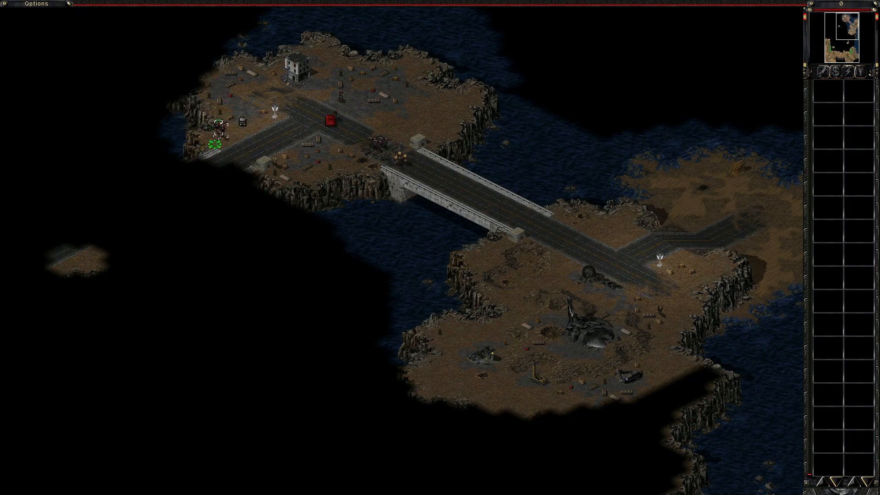
Step: Send the group west along the northern island's road toward the second bridge
click(339, 89)
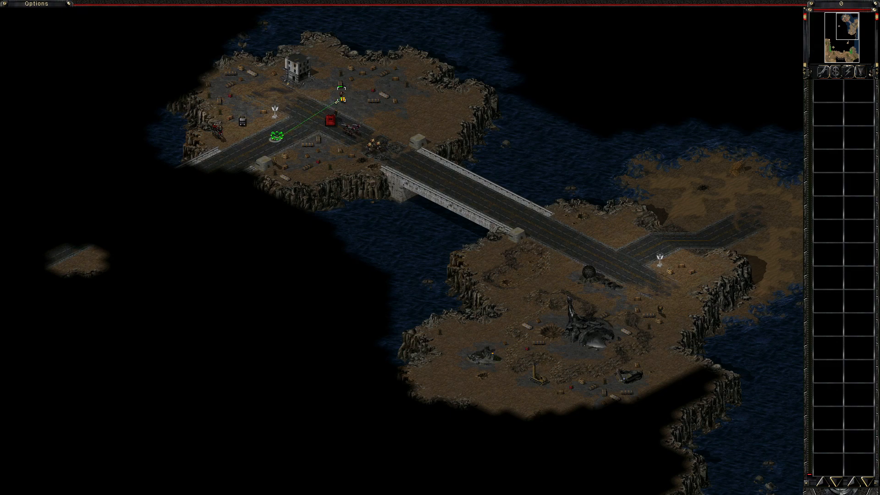
click(193, 186)
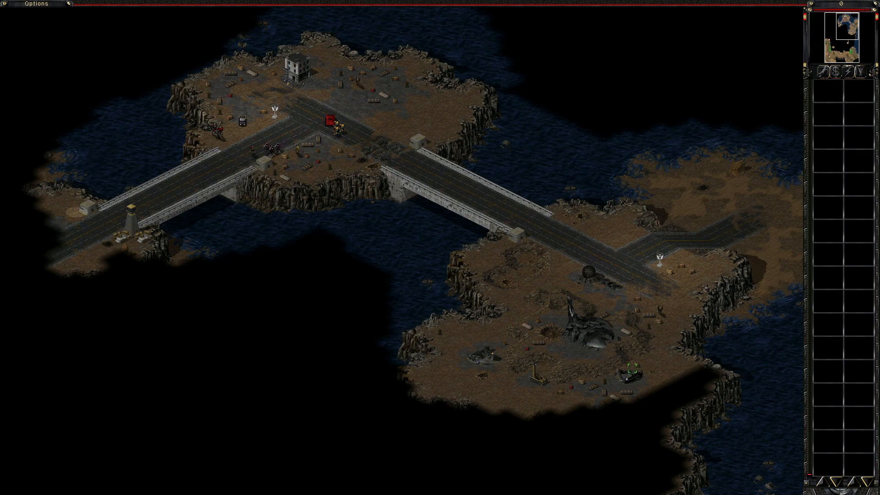
Step: Cross the western bridge and engage around the red container in the yard
click(836, 48)
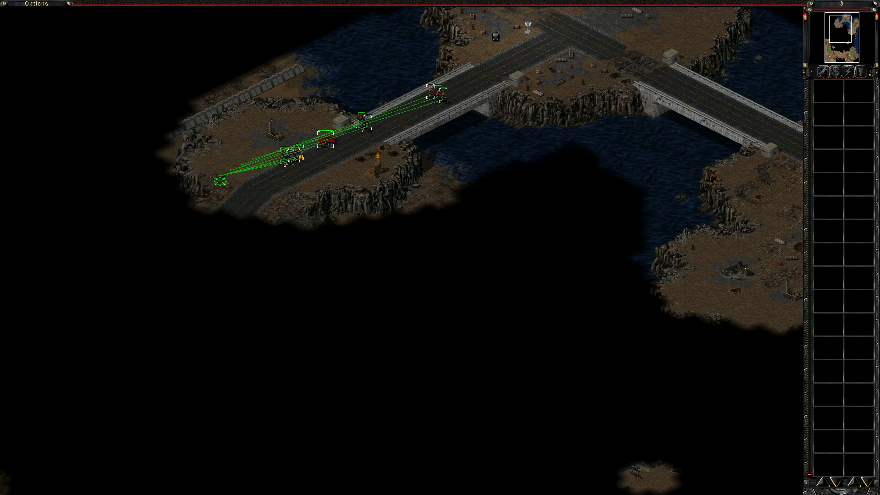
click(207, 163)
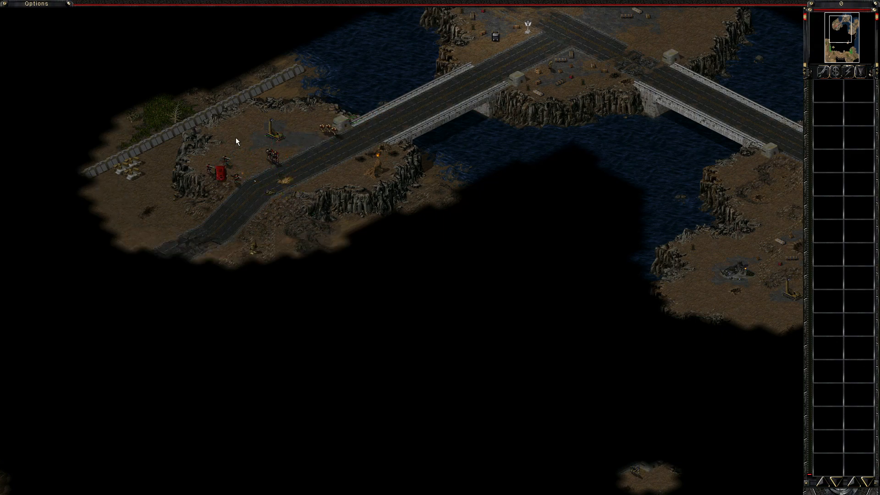
click(254, 135)
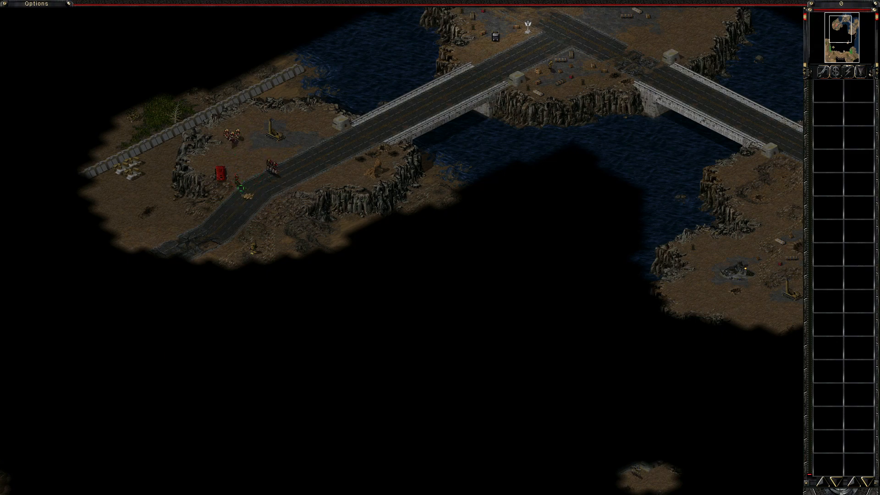
click(299, 160)
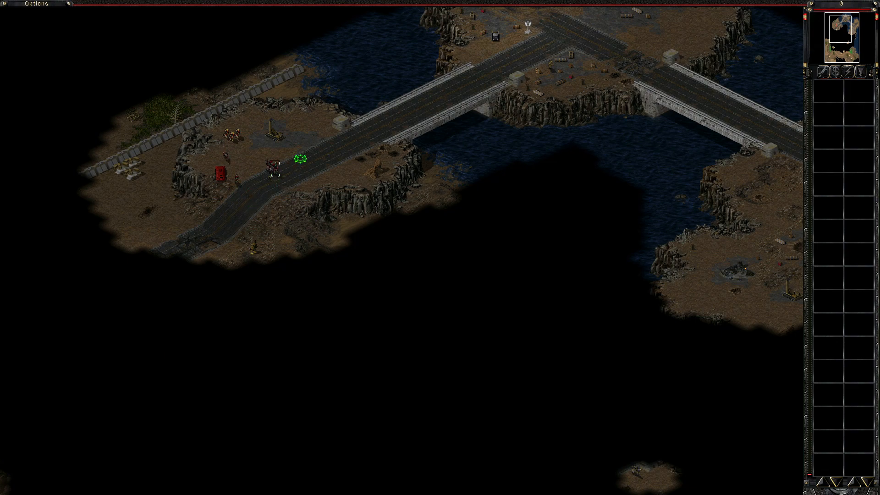
click(219, 169)
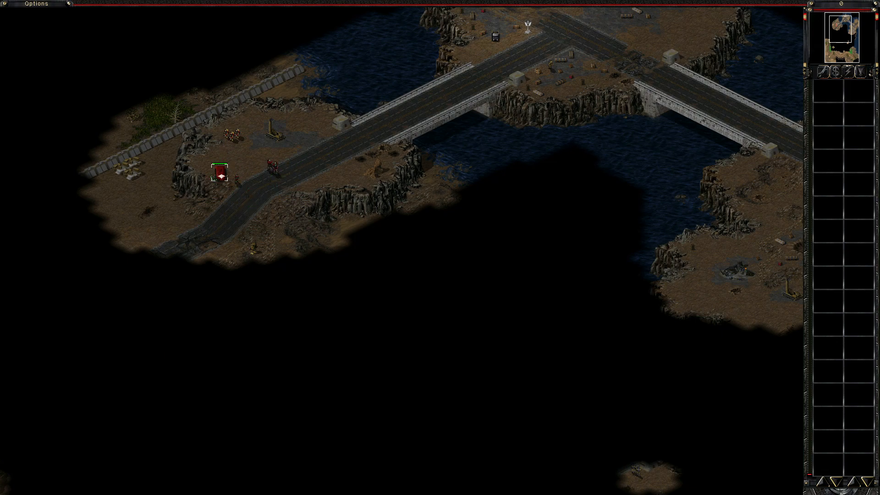
Step: Regroup the squad by the container and send it down the south-west road
click(158, 187)
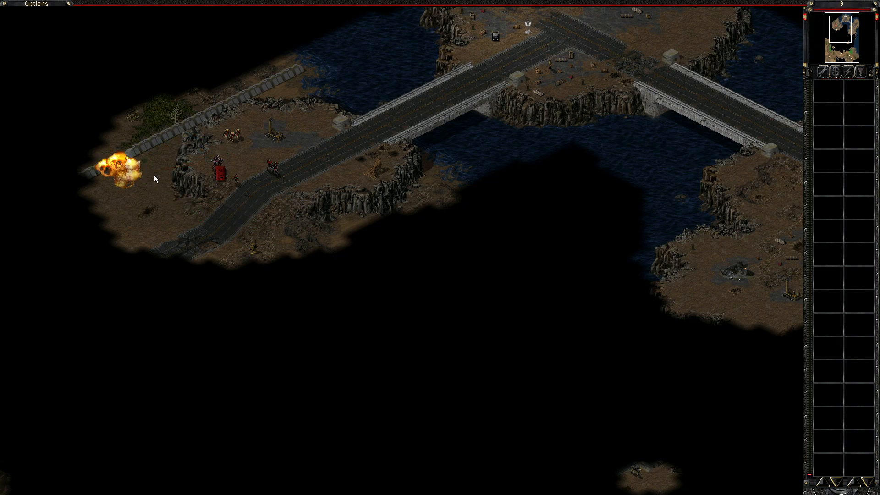
click(264, 169)
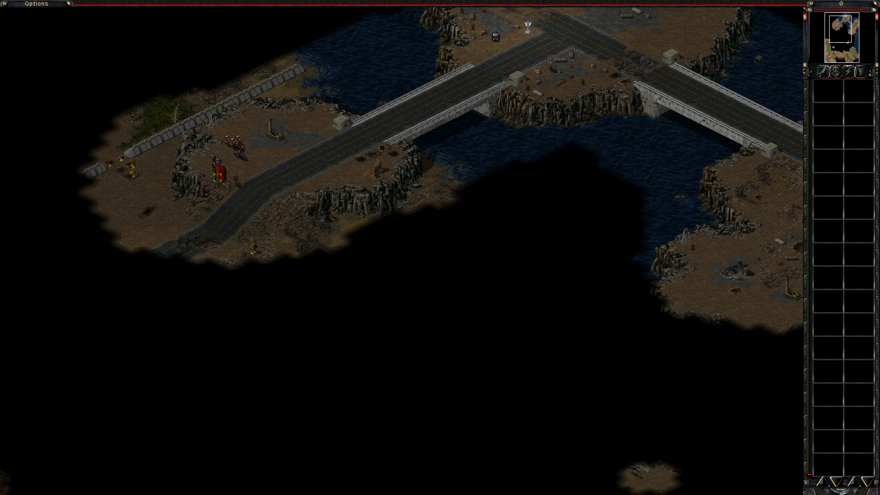
click(264, 169)
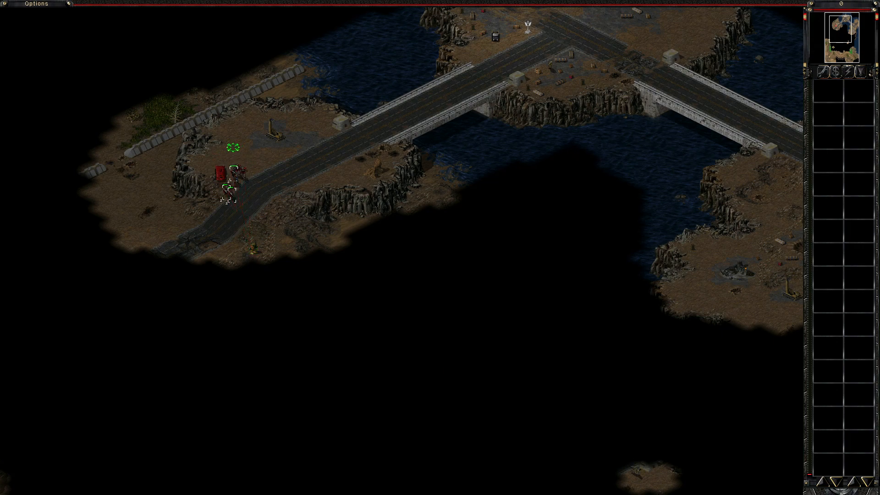
click(256, 256)
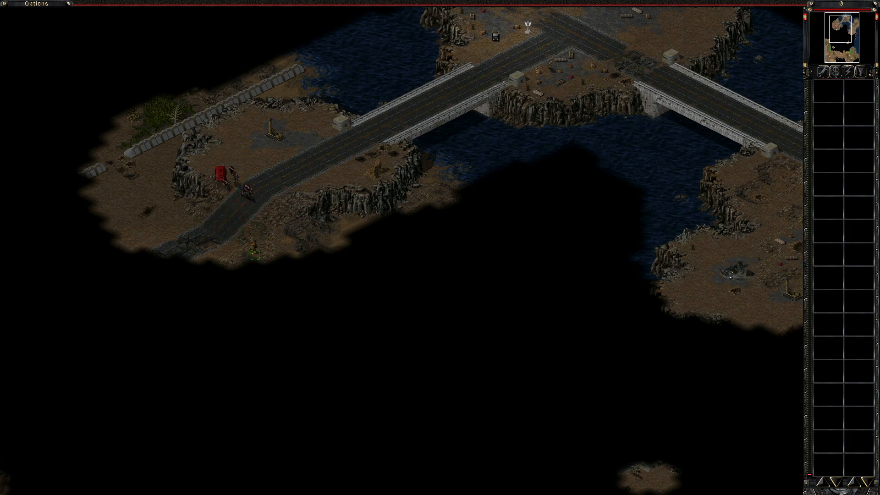
click(271, 187)
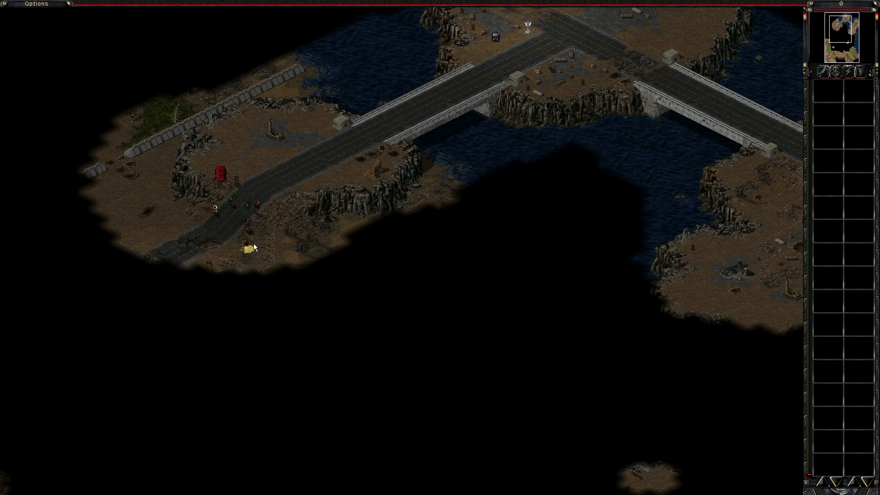
Step: Bring the red vehicle and squad onto the paved pads in the island's north-west
click(246, 249)
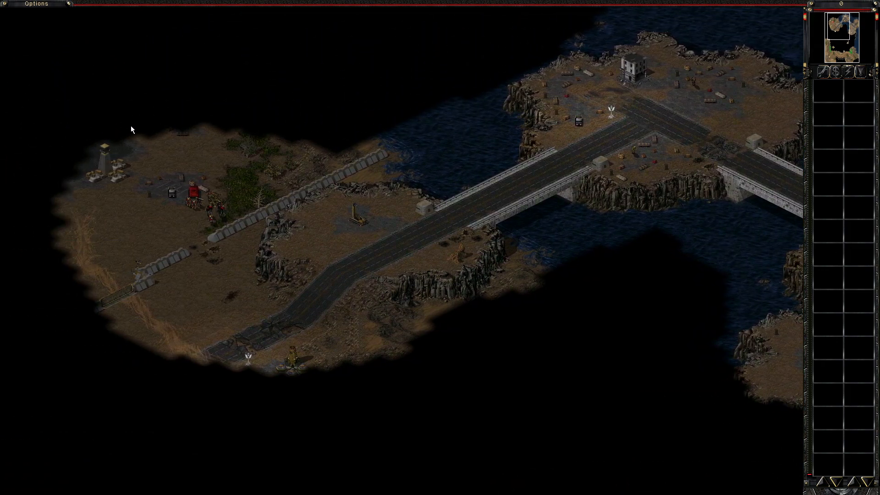
click(211, 199)
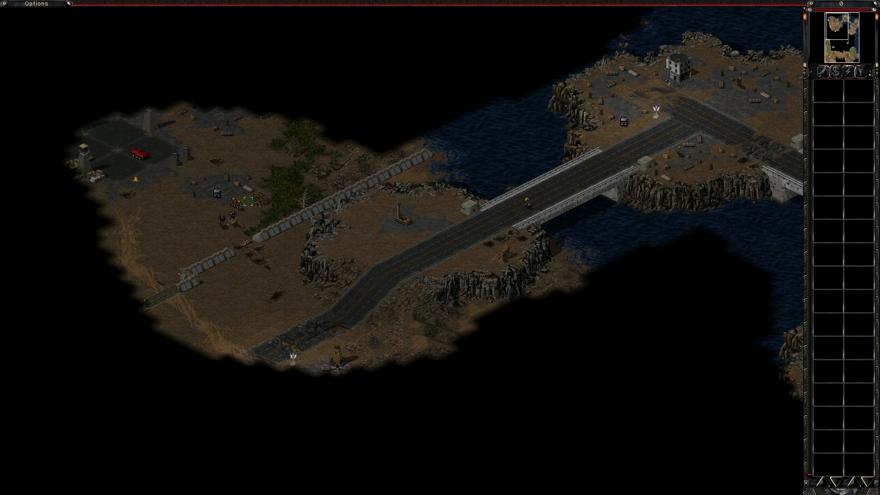
click(226, 145)
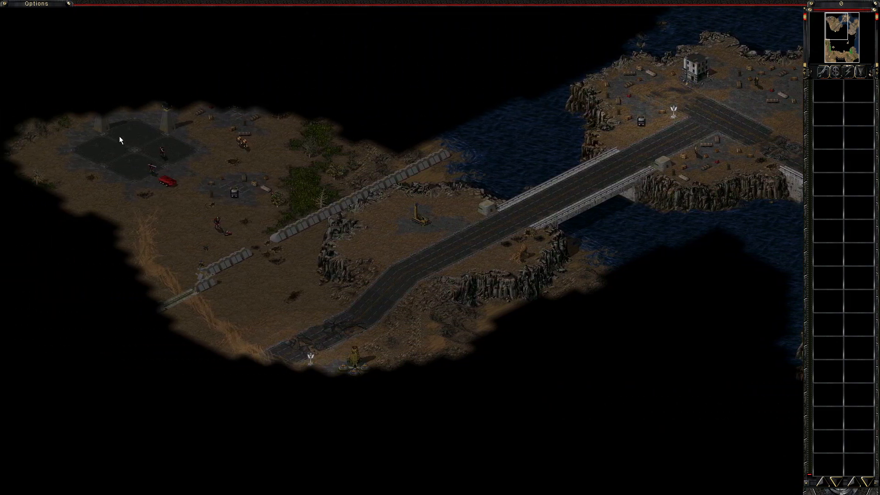
Step: Scroll the map to view the storage yard and both bridges
scroll(down, 3)
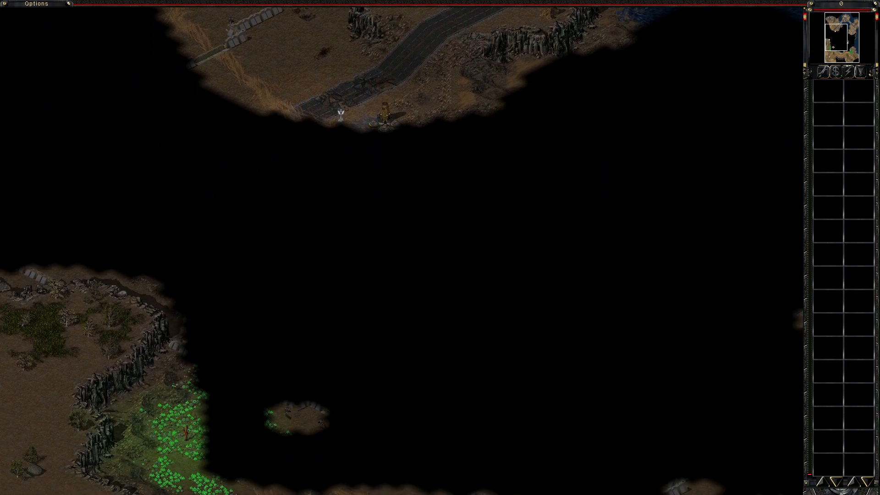
scroll(down, 3)
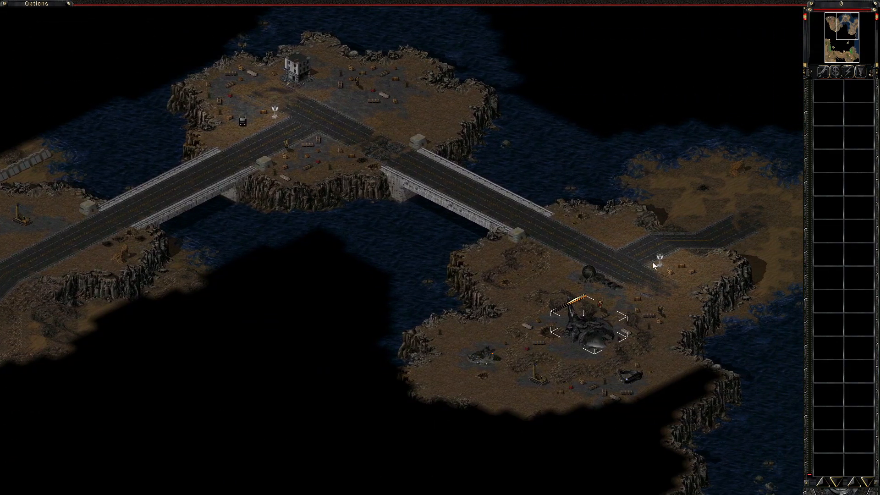
mouse_move(648, 294)
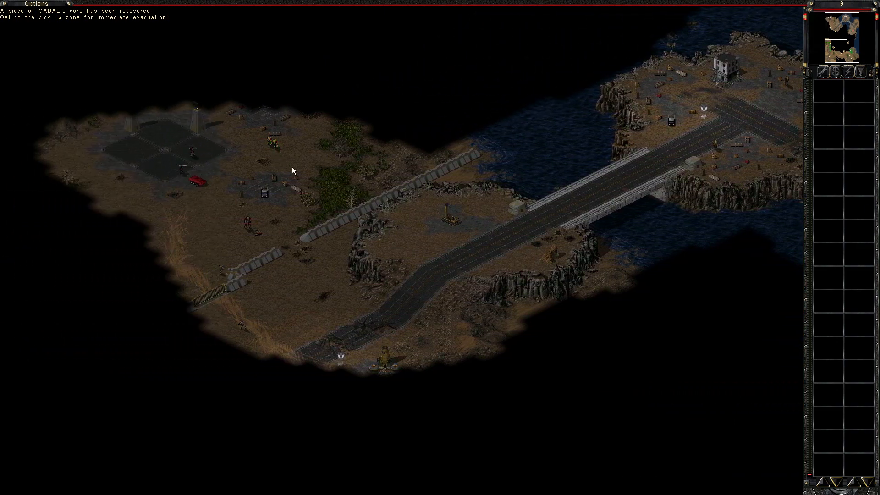
Step: Move the squad off the pads and south toward the pick-up zone beside the tiberium field
click(199, 185)
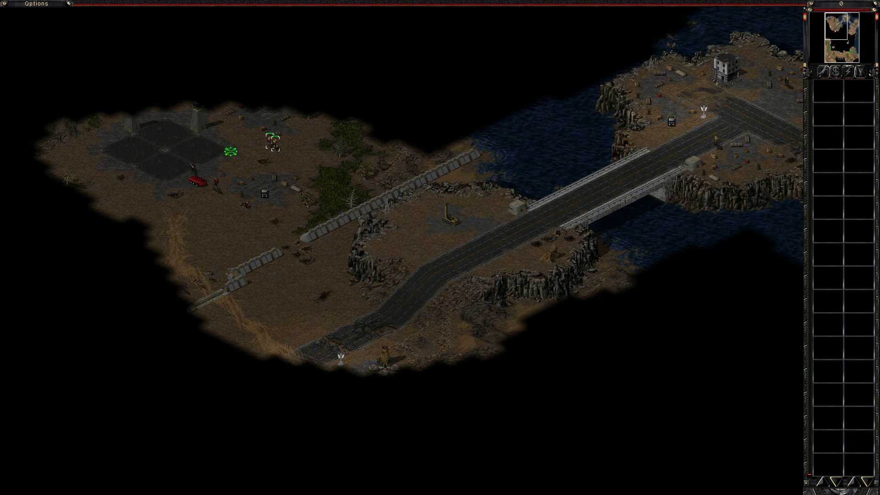
click(194, 181)
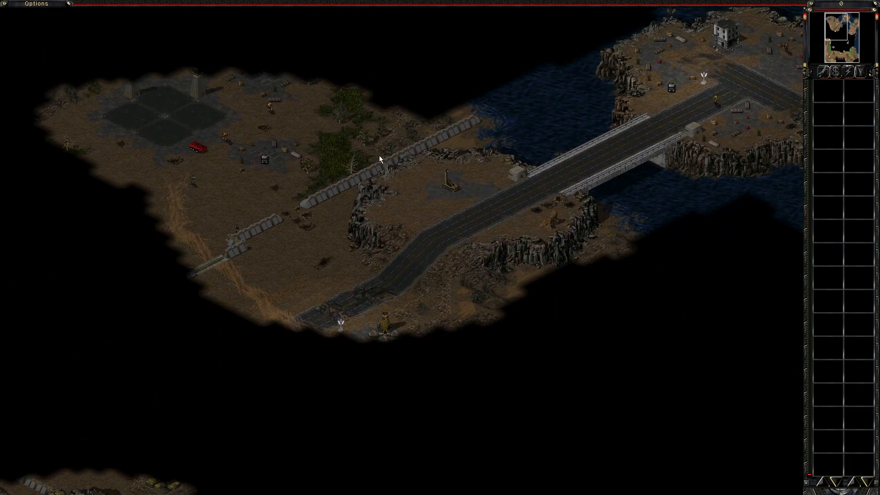
click(196, 146)
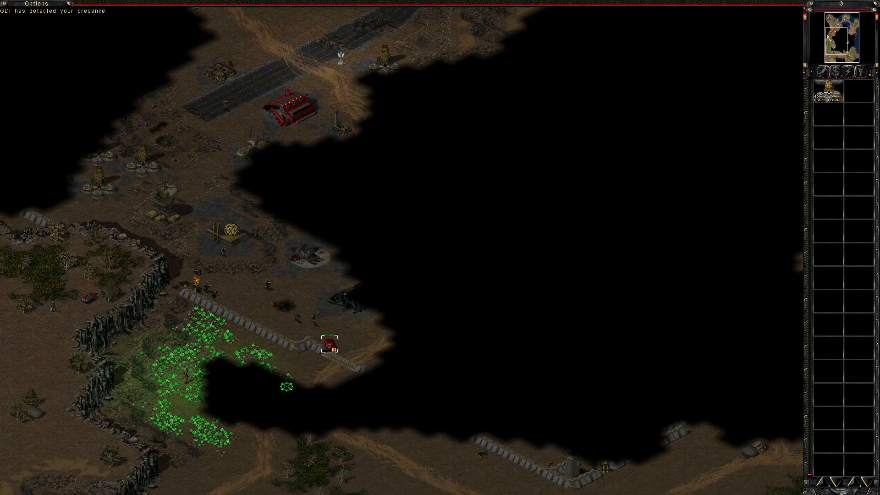
Step: Advance the units along the ridge past the tiberium field and follow them south
click(193, 290)
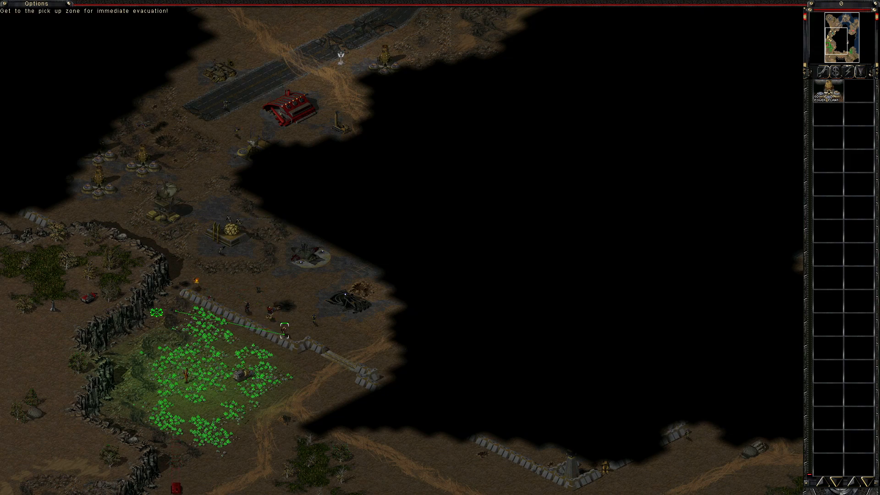
scroll(down, 3)
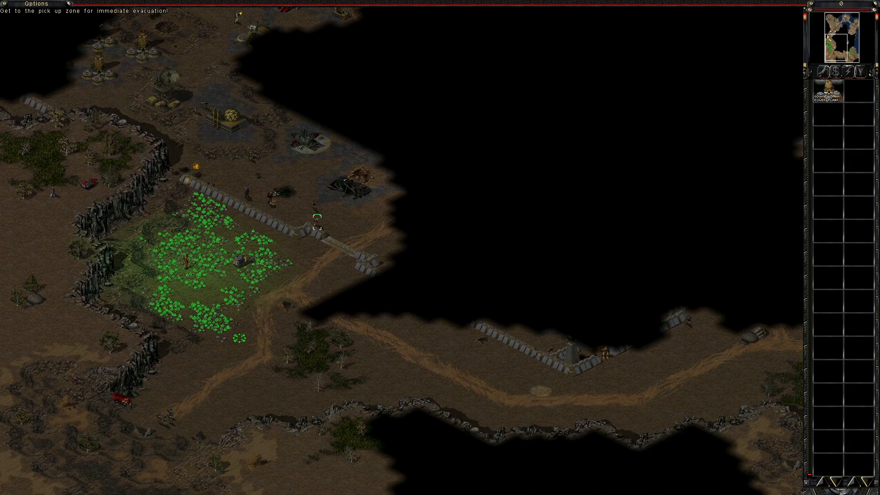